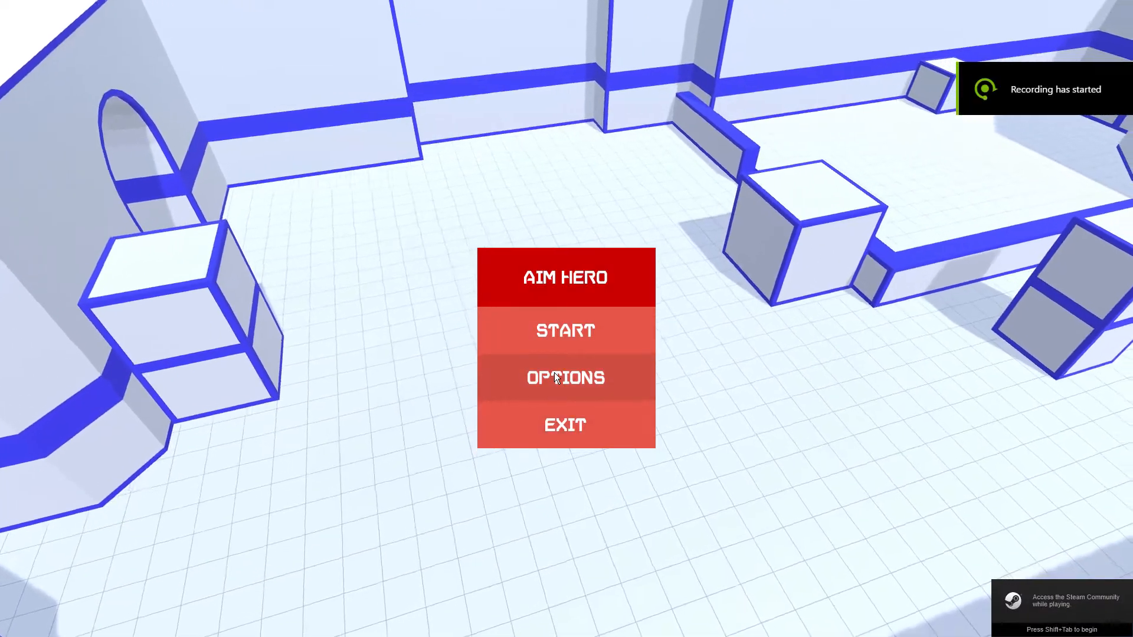
Check the sensitivity-matching games in Options, then load Classic training on the hall map.
{"action": "left_click", "coordinate": [565, 377]}
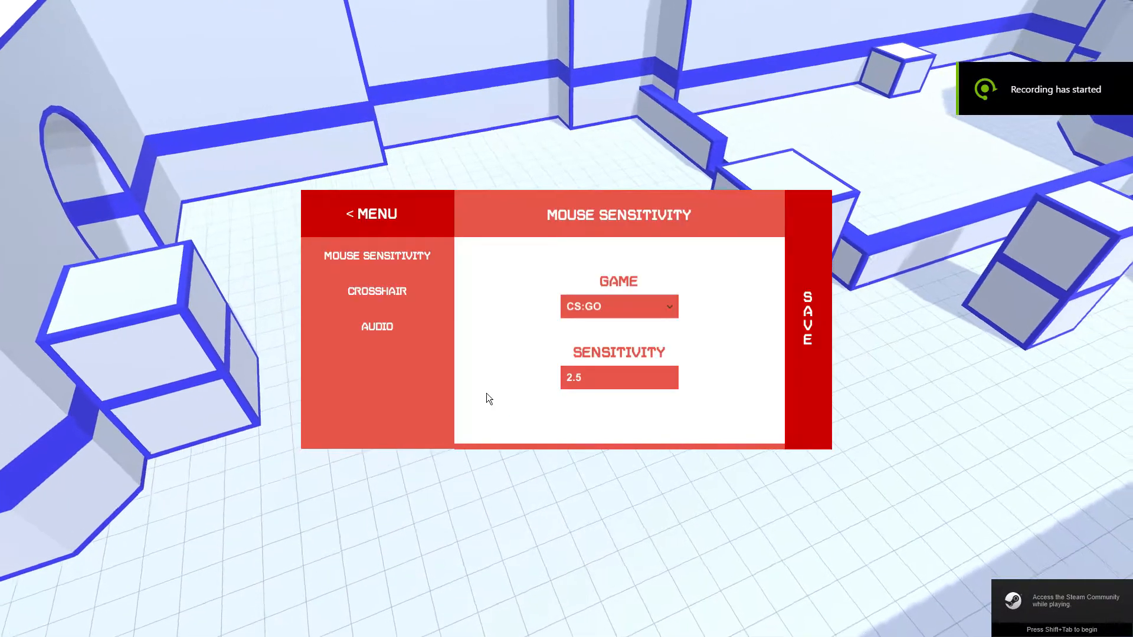
{"action": "left_click", "coordinate": [617, 306]}
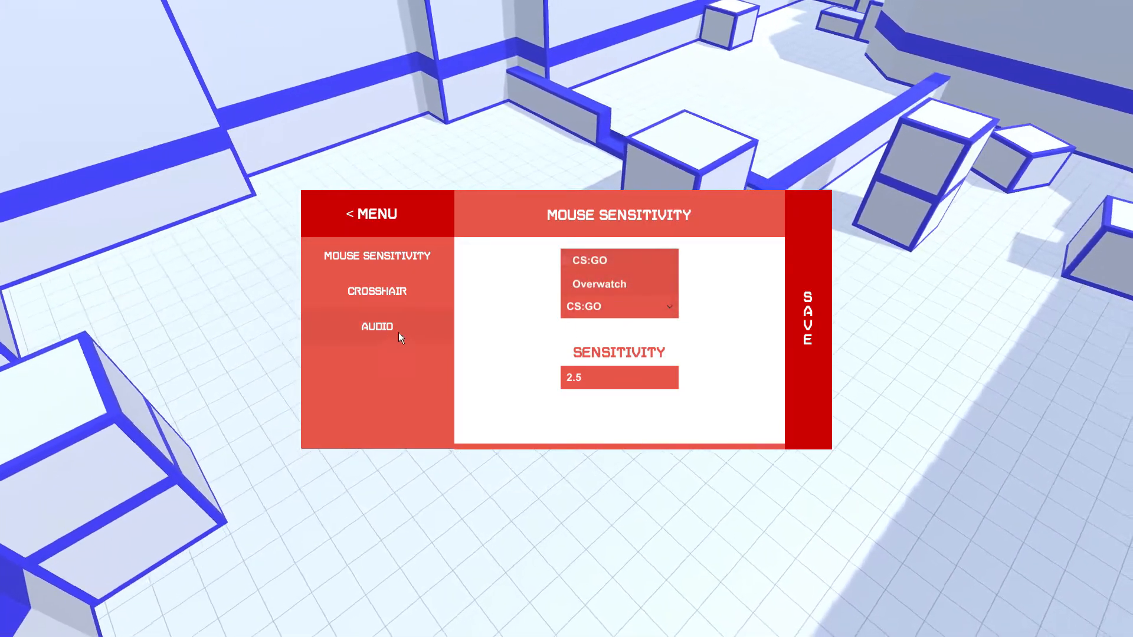
{"action": "left_click", "coordinate": [370, 213]}
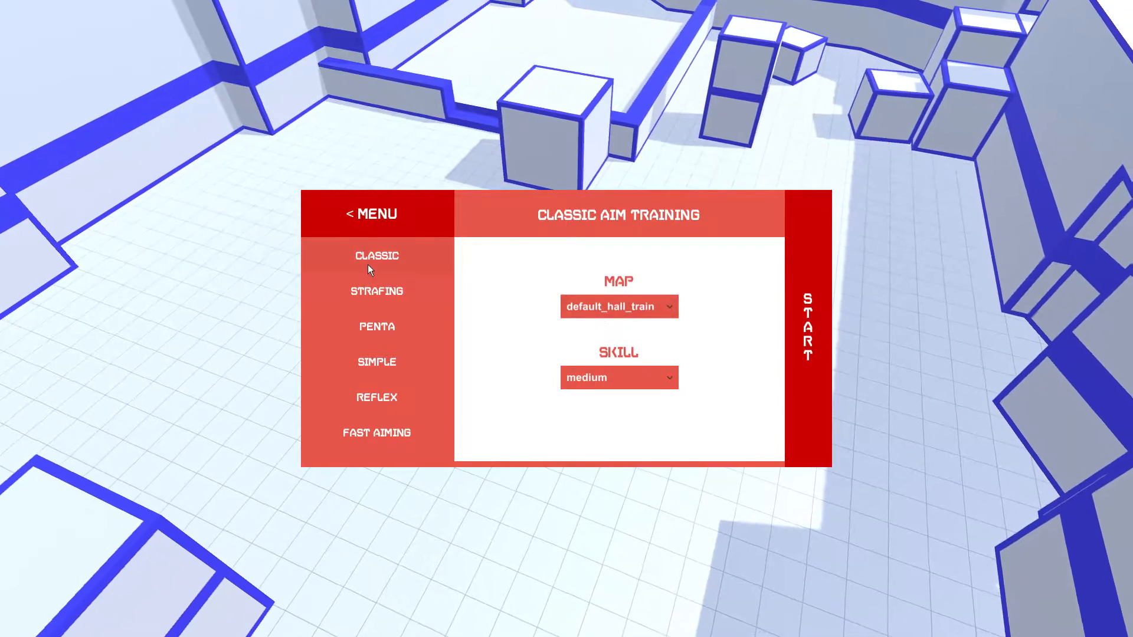
{"action": "left_click", "coordinate": [376, 255]}
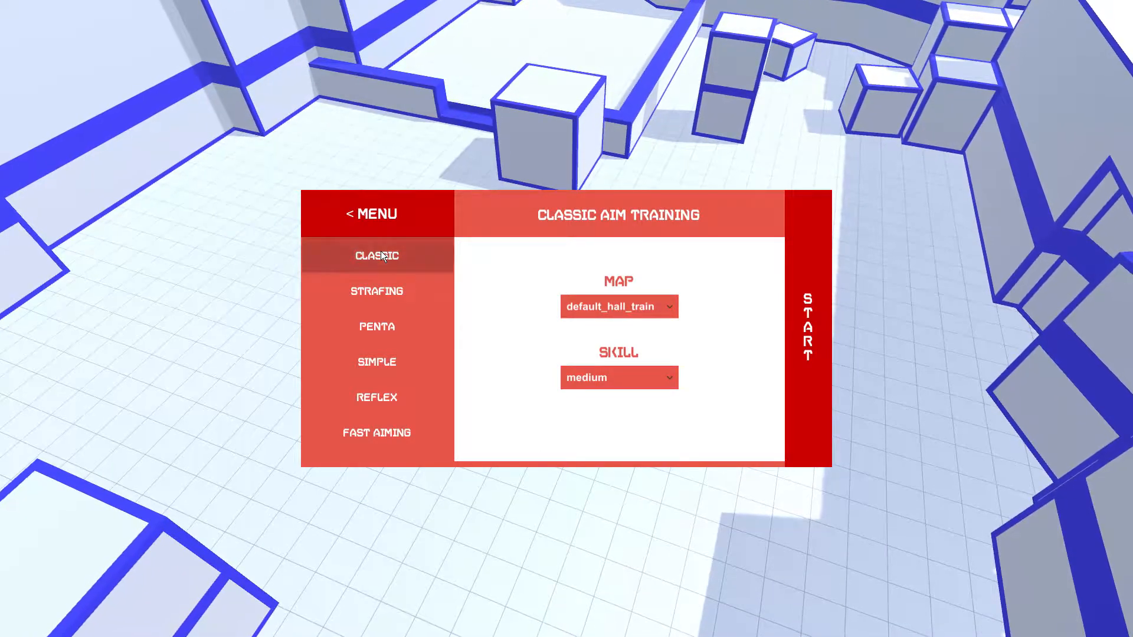
{"action": "left_click", "coordinate": [808, 326]}
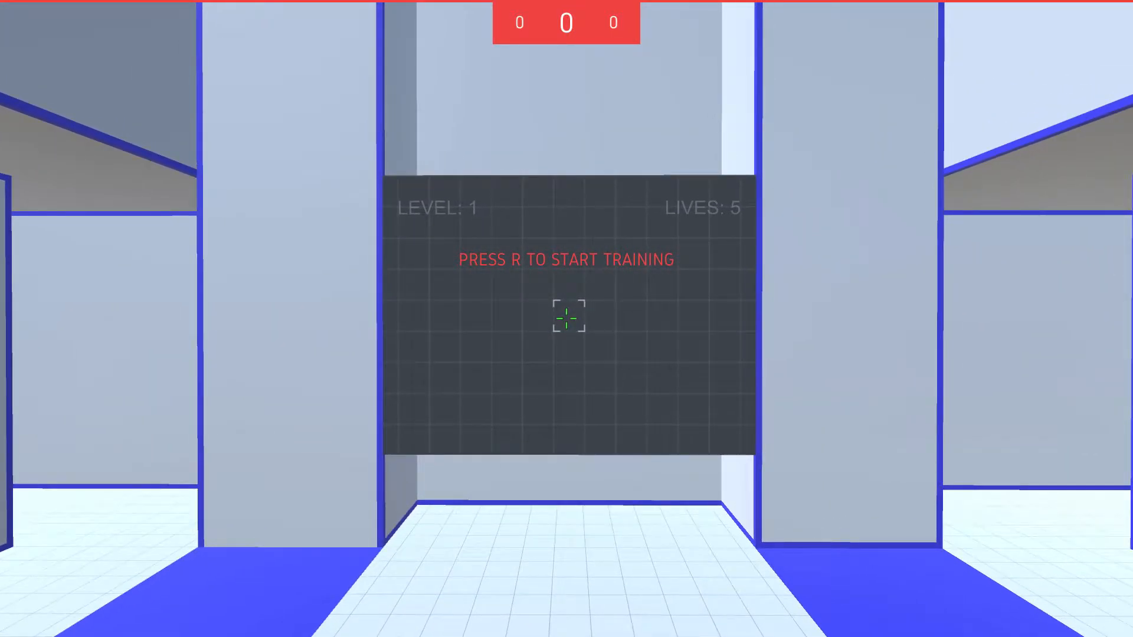
Play the Classic run on red targets until it ends with 43 hits and 35000 points.
{"action": "key", "text": "r"}
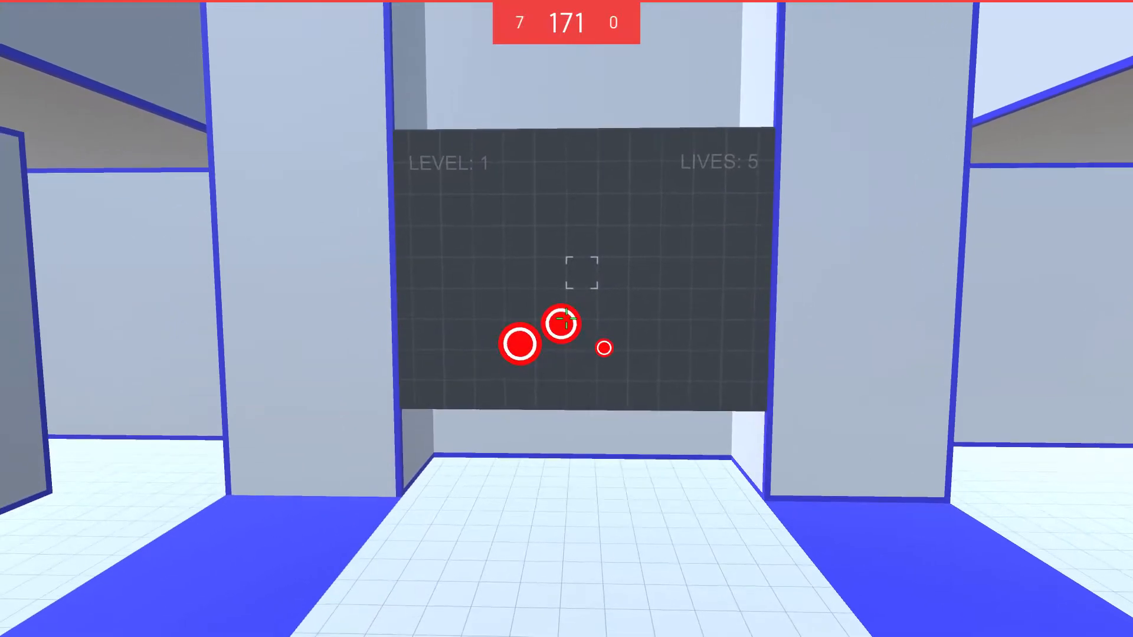
{"action": "left_click", "coordinate": [559, 325]}
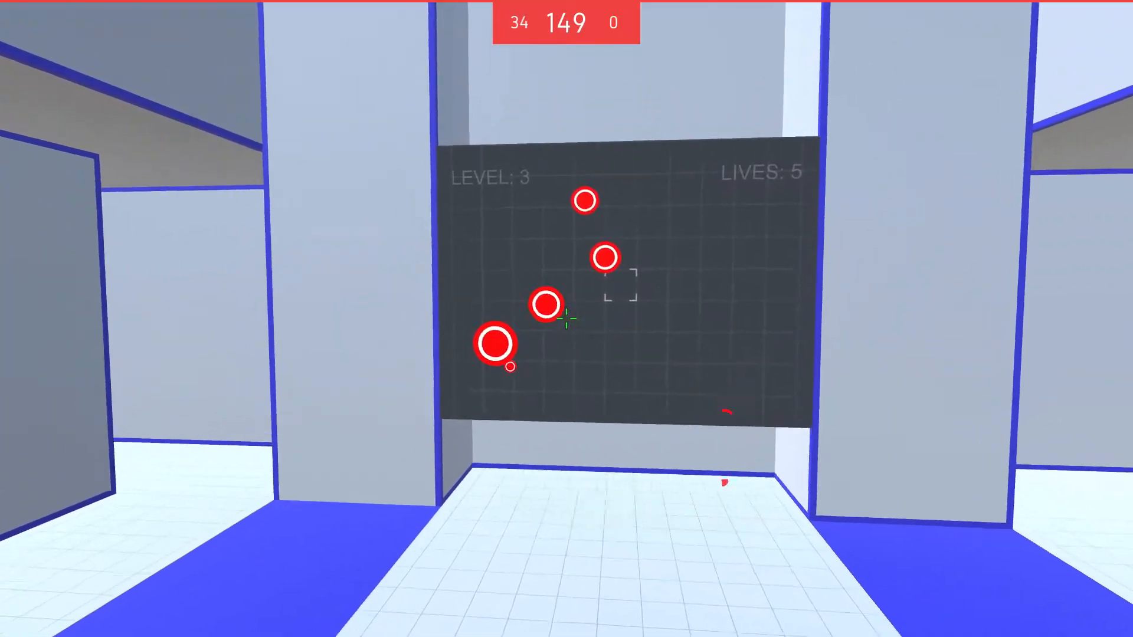
{"action": "left_click", "coordinate": [569, 324]}
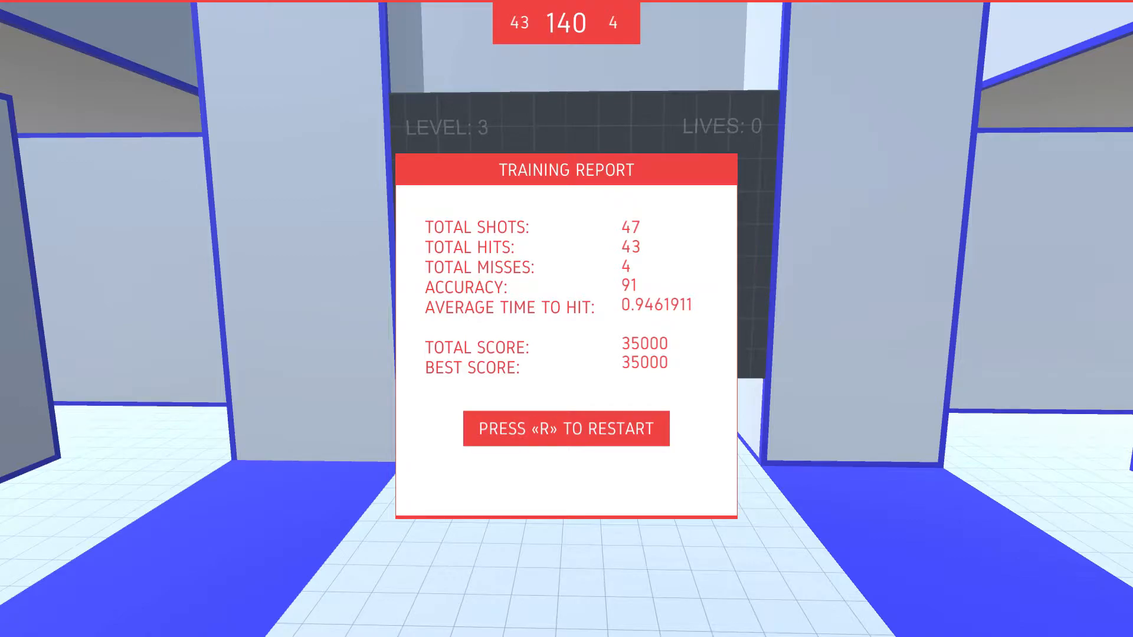
Leave the Classic report and load Strafing target training from the Penta Kill menu.
{"action": "key", "text": "r"}
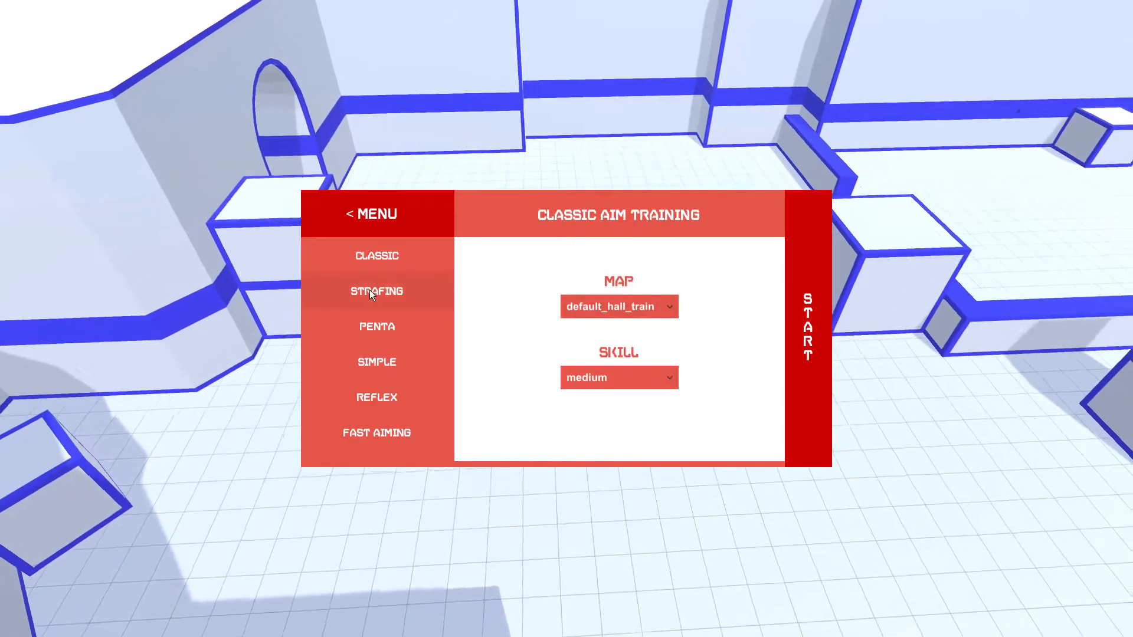
{"action": "left_click", "coordinate": [376, 326]}
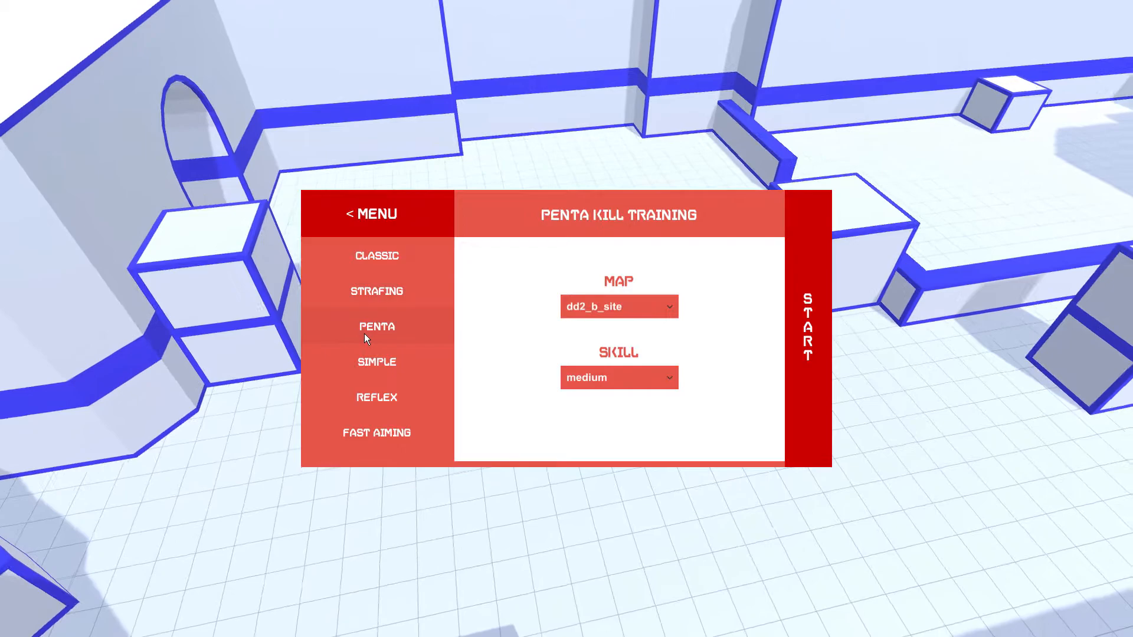
{"action": "left_click", "coordinate": [376, 290]}
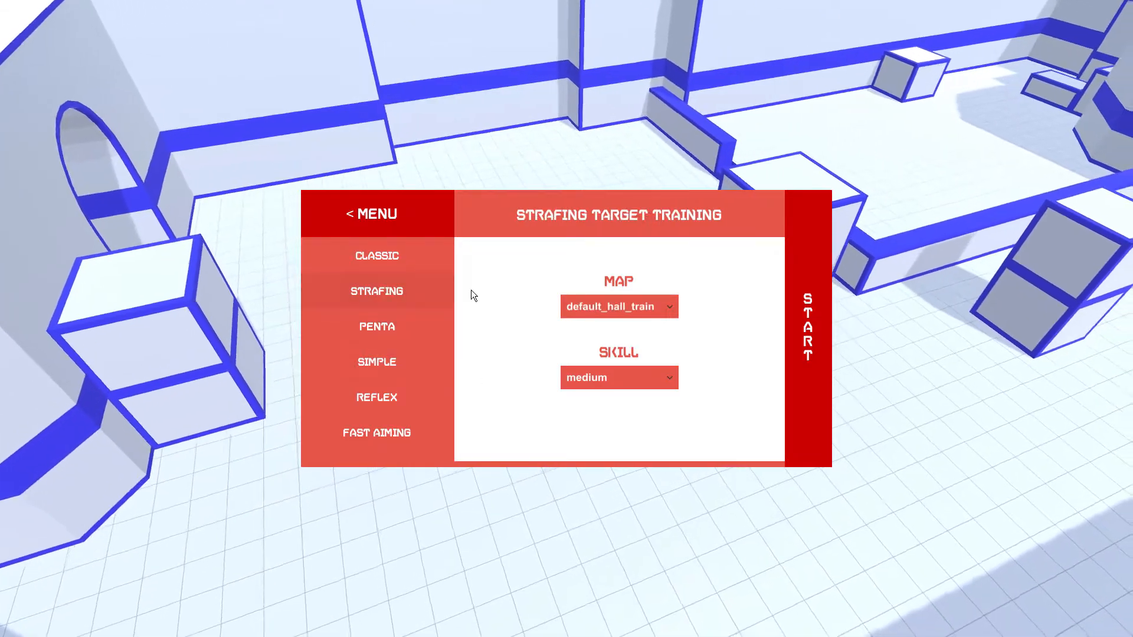
{"action": "left_click", "coordinate": [808, 324]}
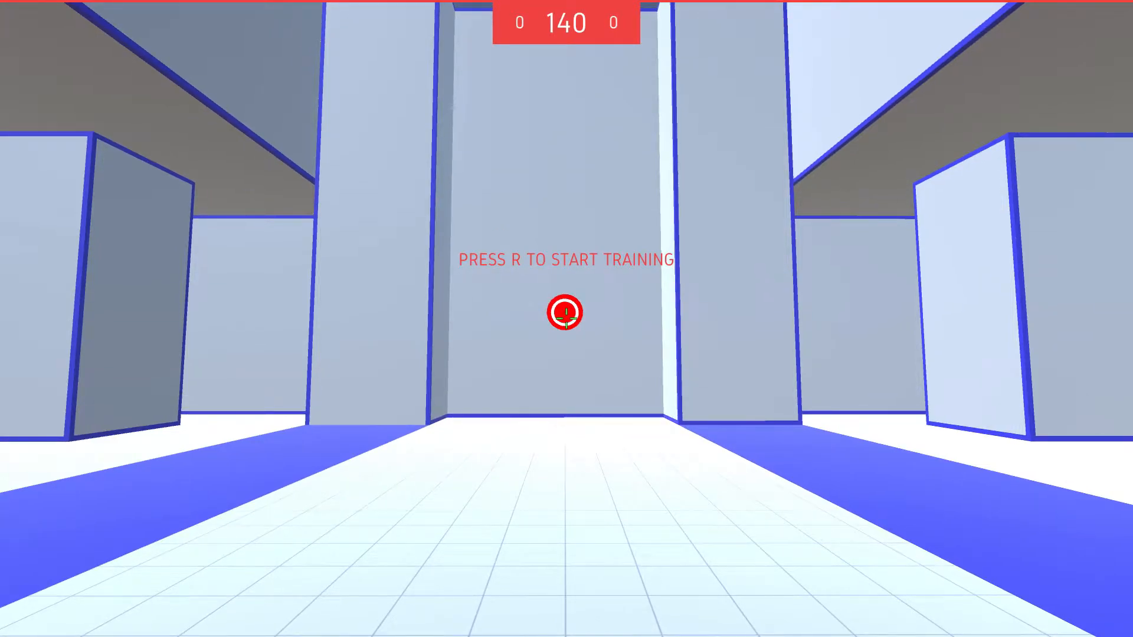
{"action": "key", "text": "r"}
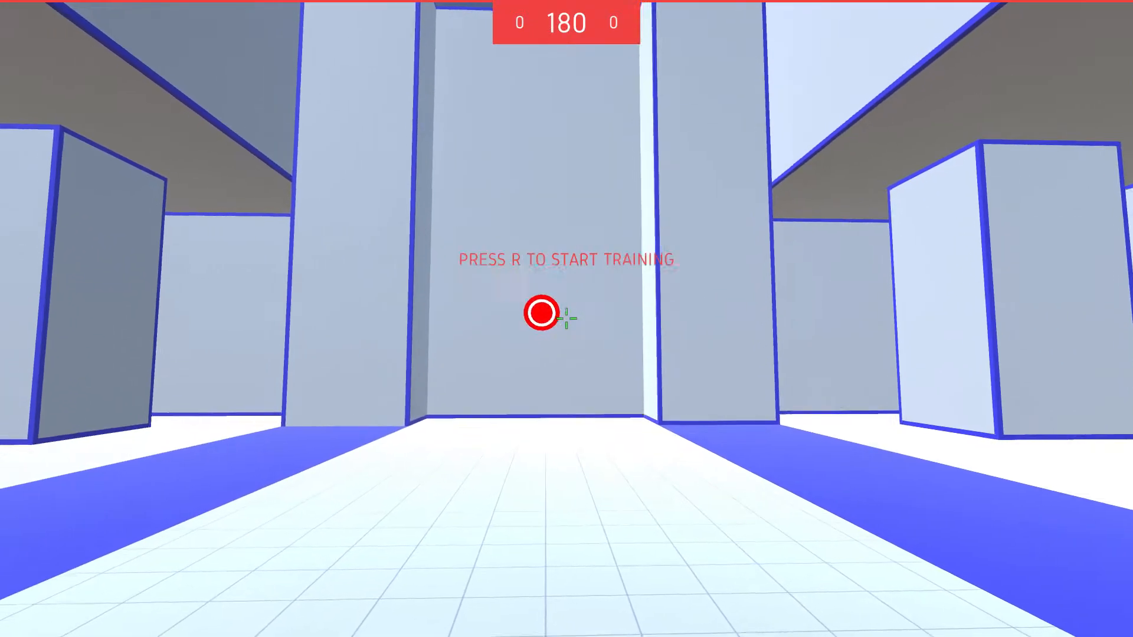
{"action": "key", "text": "r"}
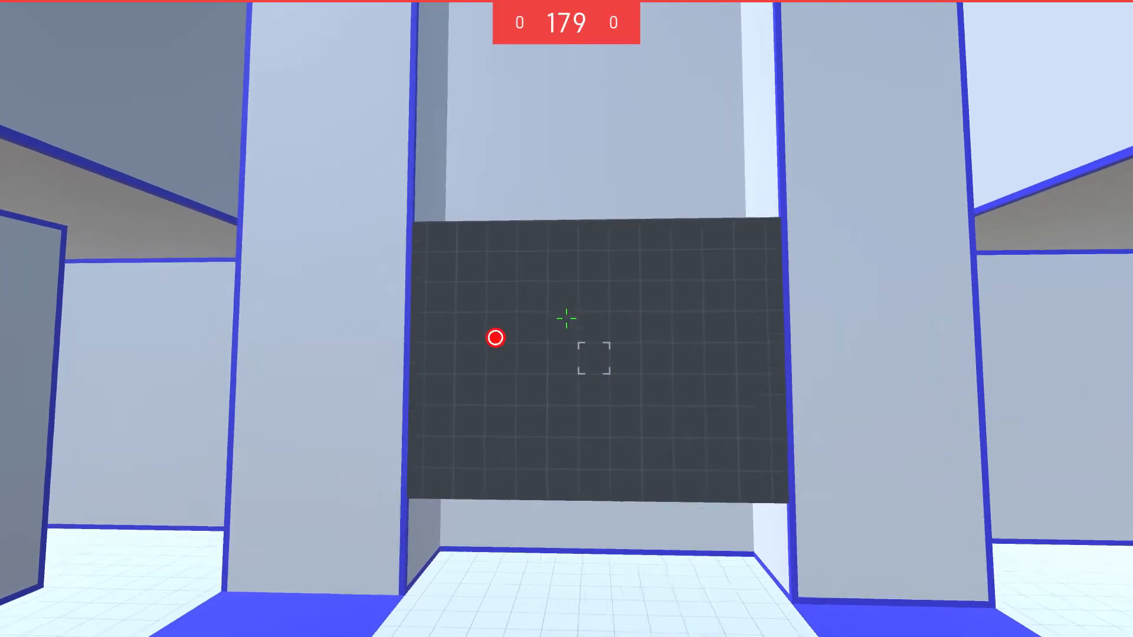
Finish shooting the small red targets, then launch Fast Aiming training and begin its countdown.
{"action": "left_click", "coordinate": [567, 319]}
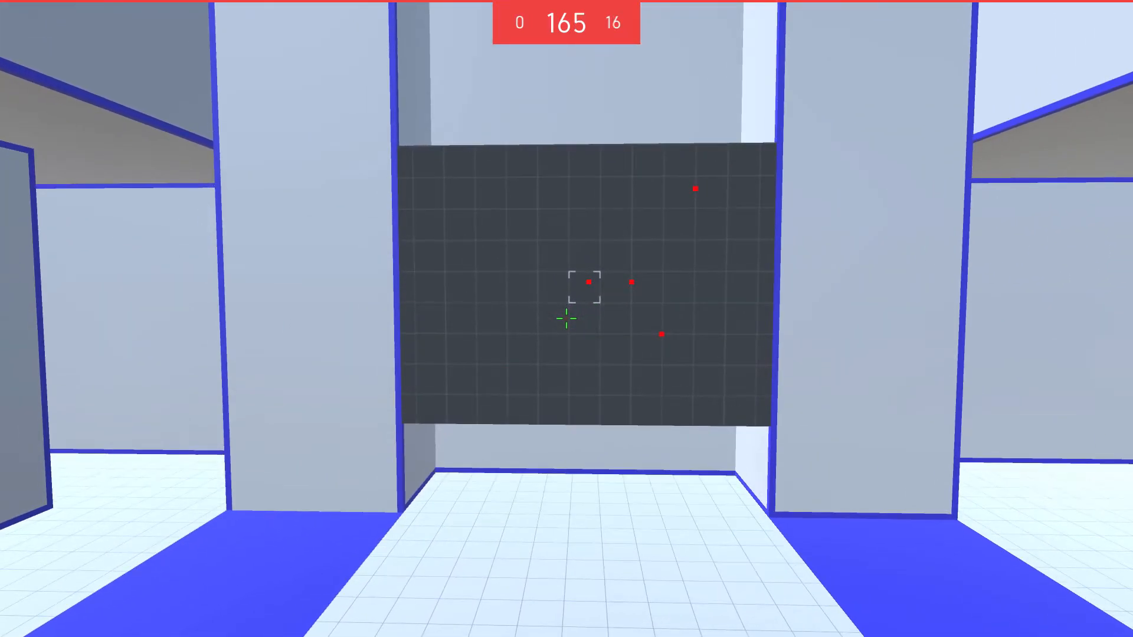
{"action": "left_click", "coordinate": [567, 321]}
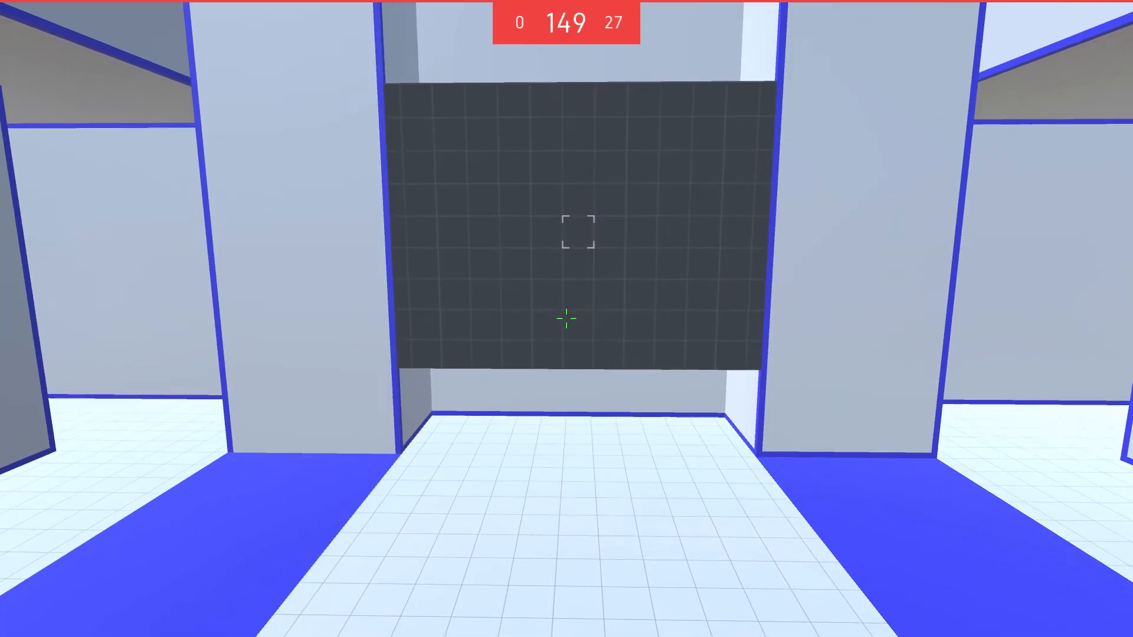
{"action": "left_click", "coordinate": [567, 318]}
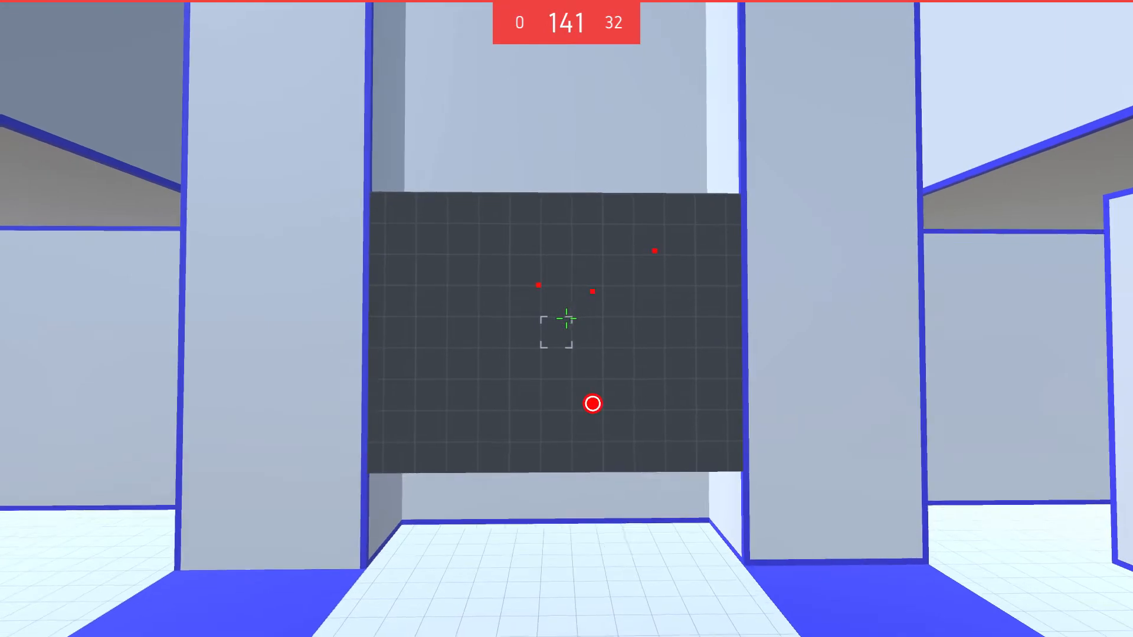
{"action": "left_click", "coordinate": [567, 318]}
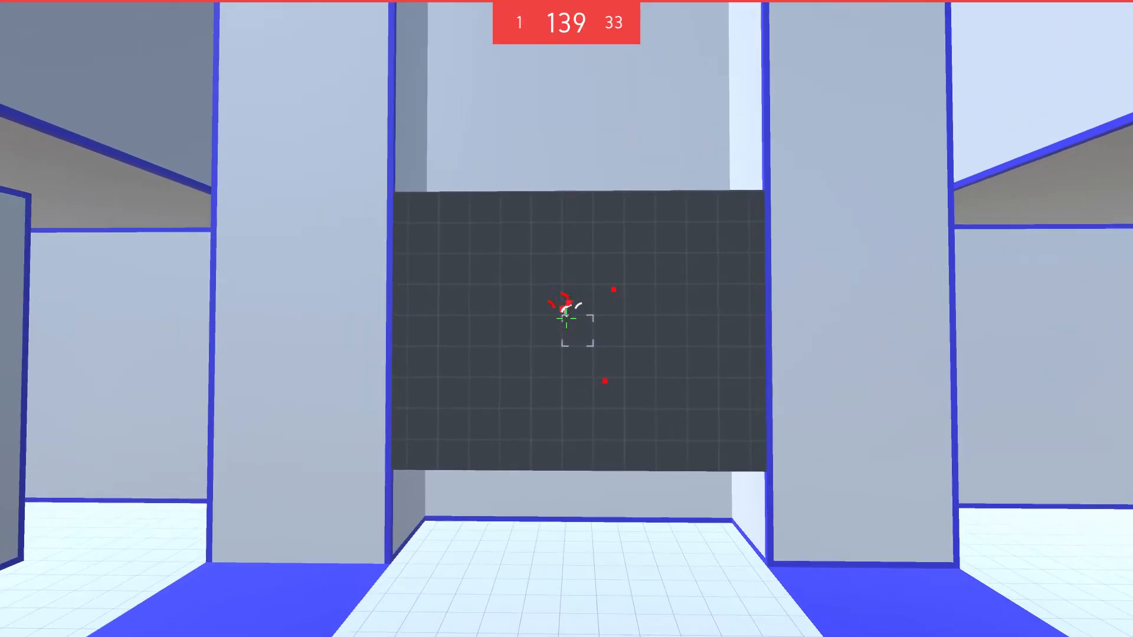
{"action": "left_click", "coordinate": [566, 318]}
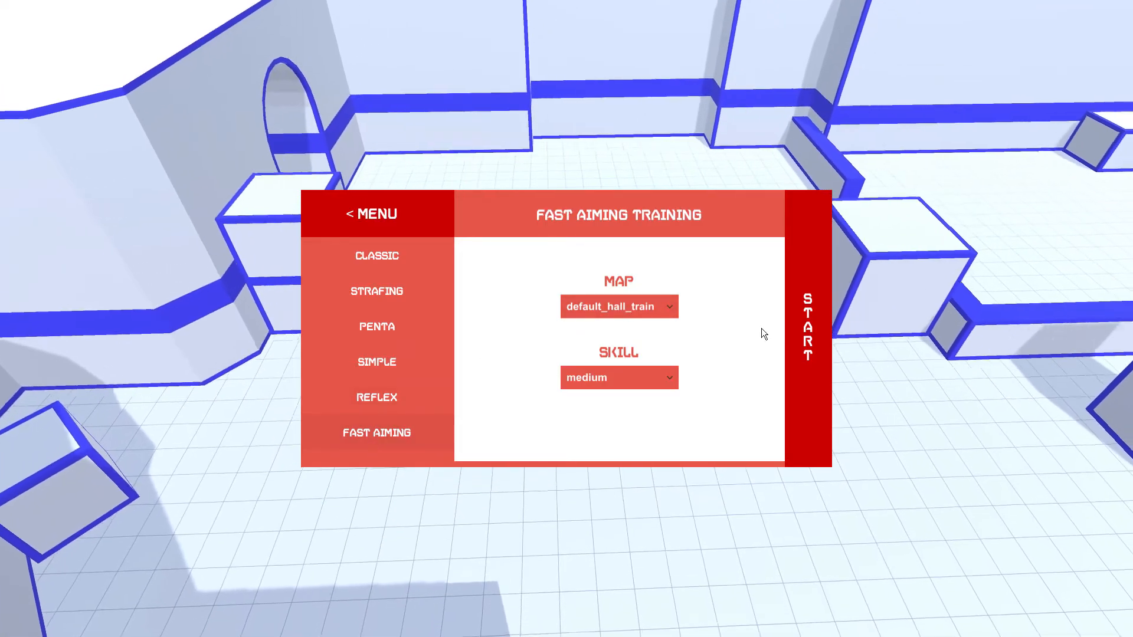
{"action": "left_click", "coordinate": [808, 329]}
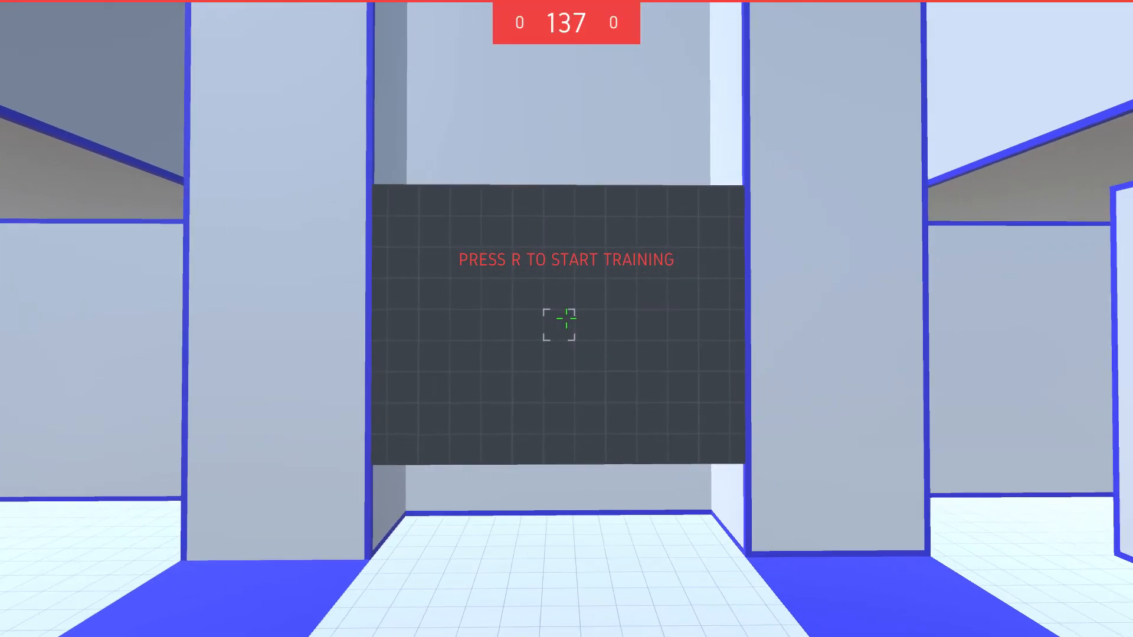
{"action": "key", "text": "r"}
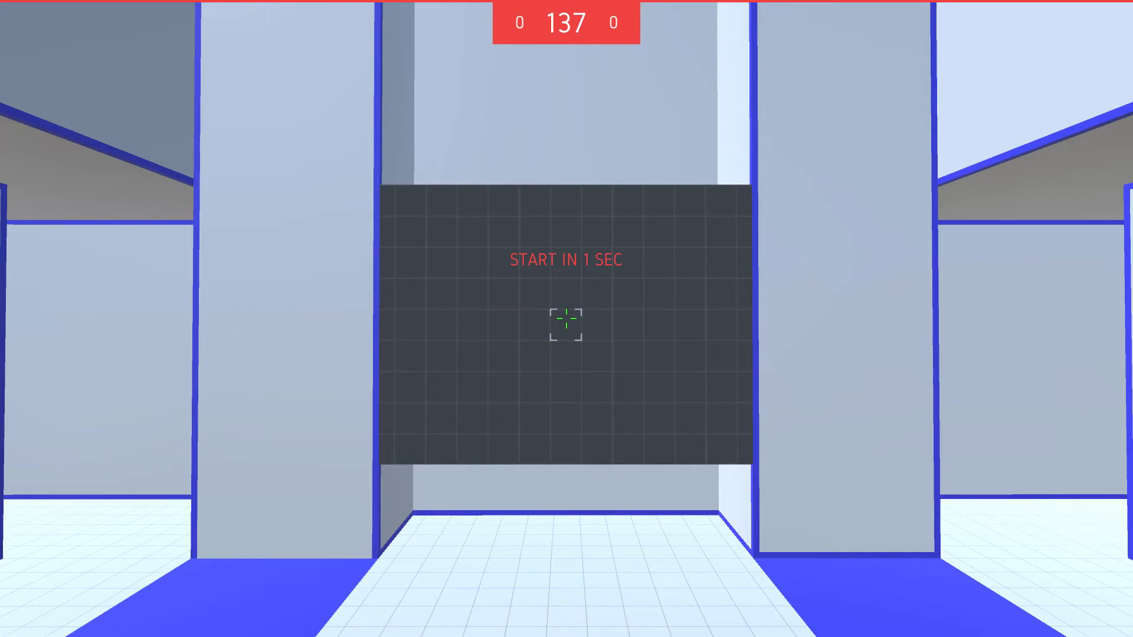